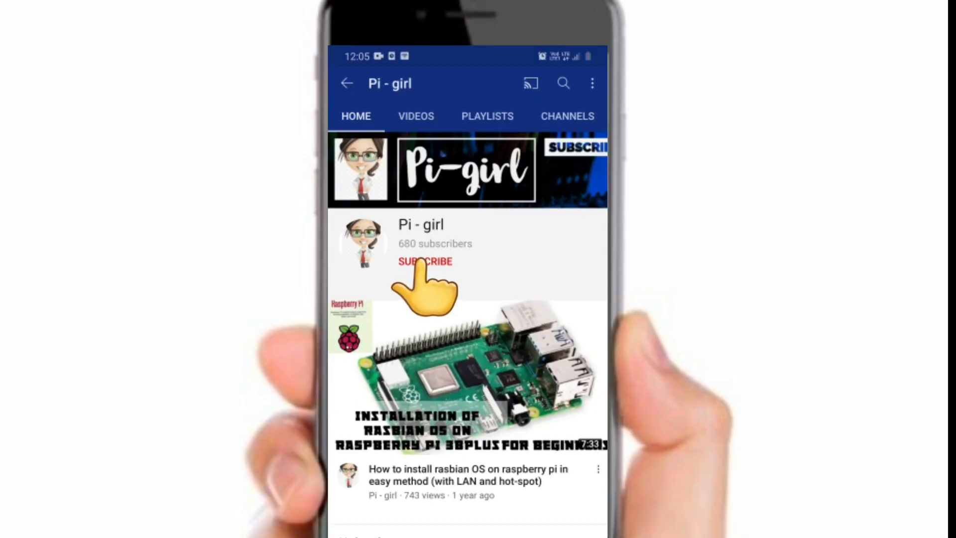
Search Google for "vs code" and show the results page
{"action": "left_click", "coordinate": [425, 261]}
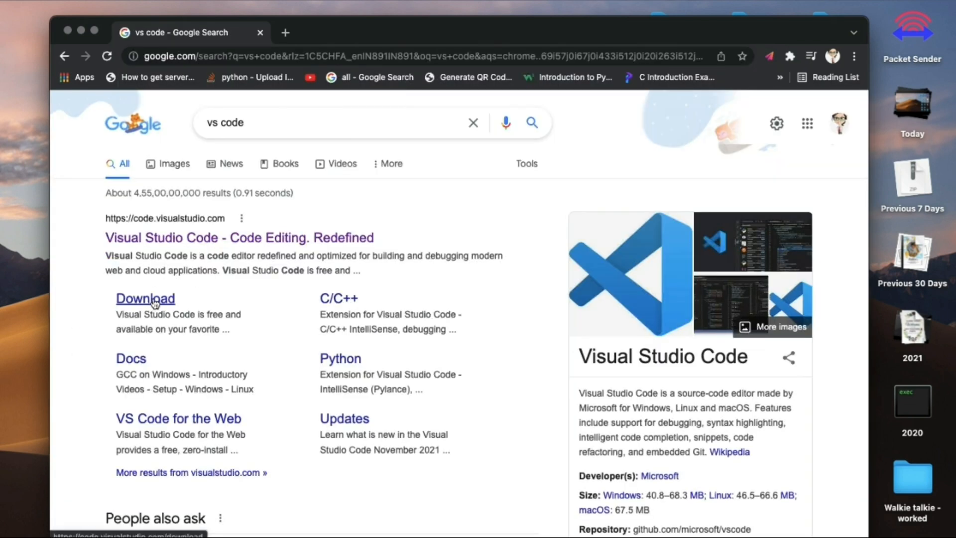
Open the Visual Studio Code download page from the Download sitelink and scroll through the installers
{"action": "left_click", "coordinate": [145, 298]}
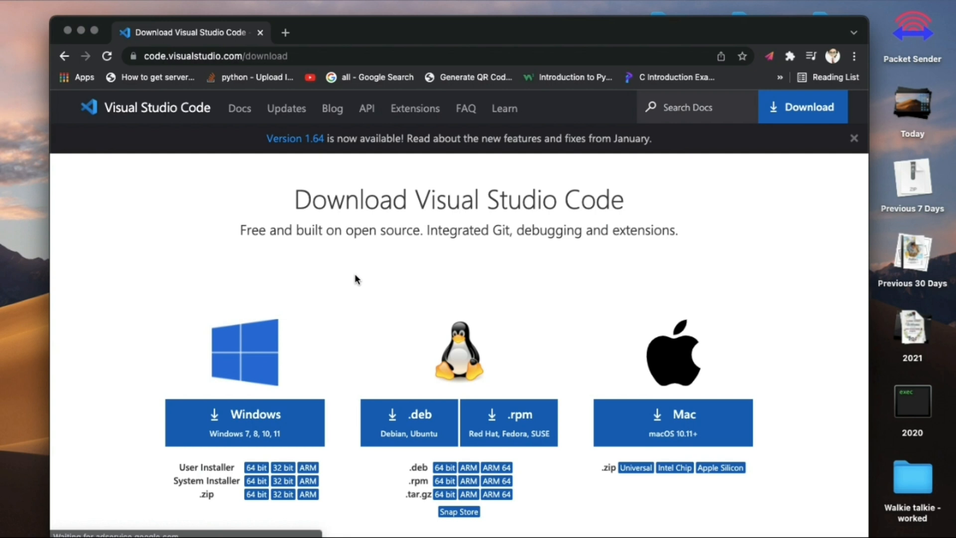
{"action": "scroll", "scroll_direction": "down", "scroll_amount": 3}
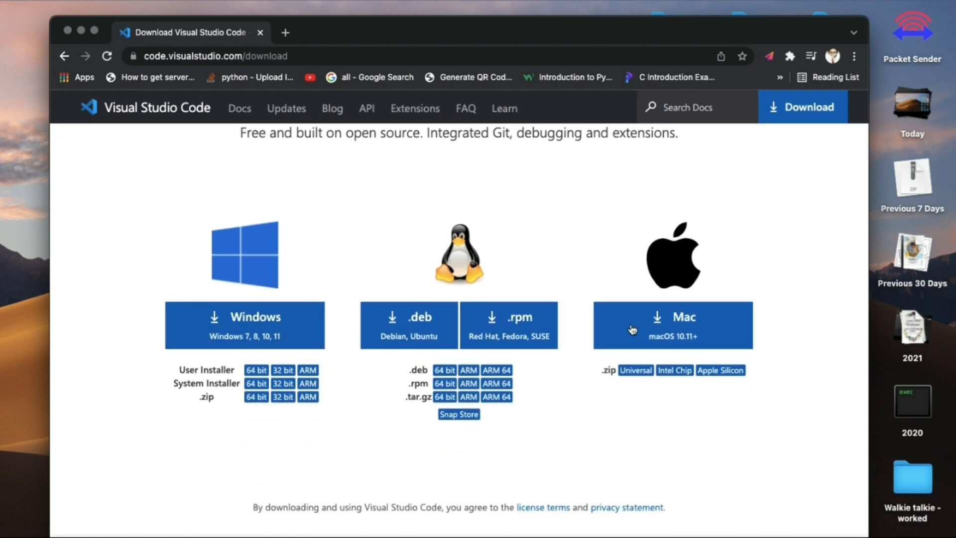
{"action": "mouse_move", "coordinate": [348, 329]}
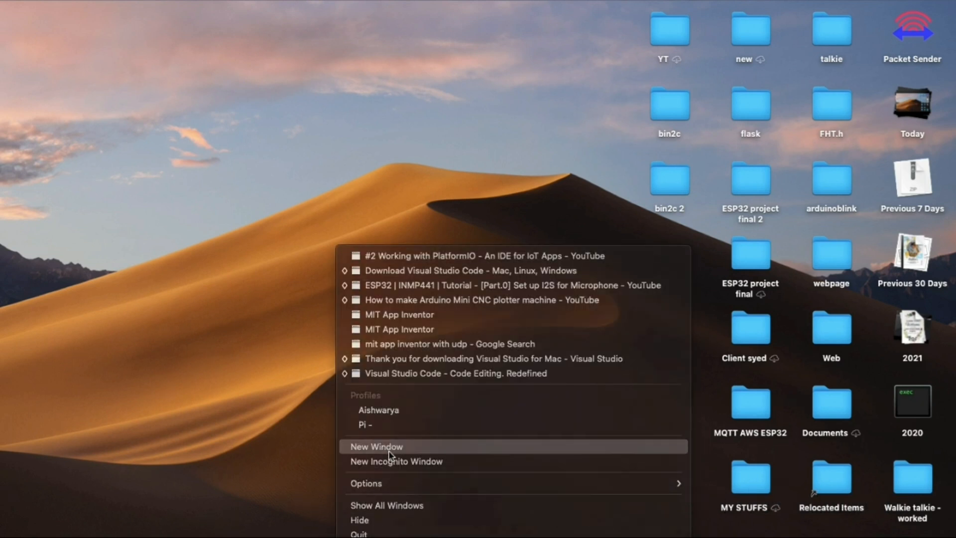
From platformio.org, reach the PlatformIO IDE for VSCode installation instructions via Get PlatformIO Now
{"action": "left_click", "coordinate": [377, 446]}
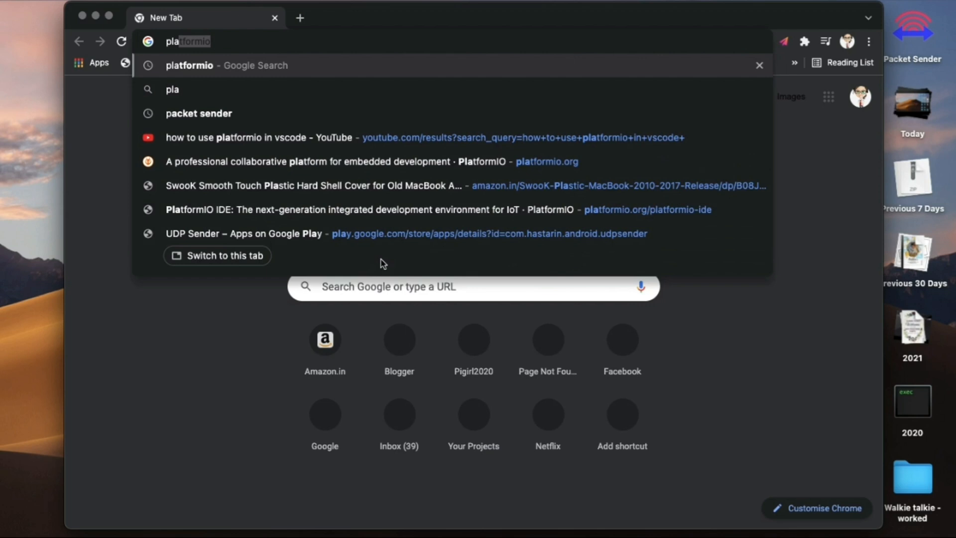
{"action": "left_click", "coordinate": [225, 65]}
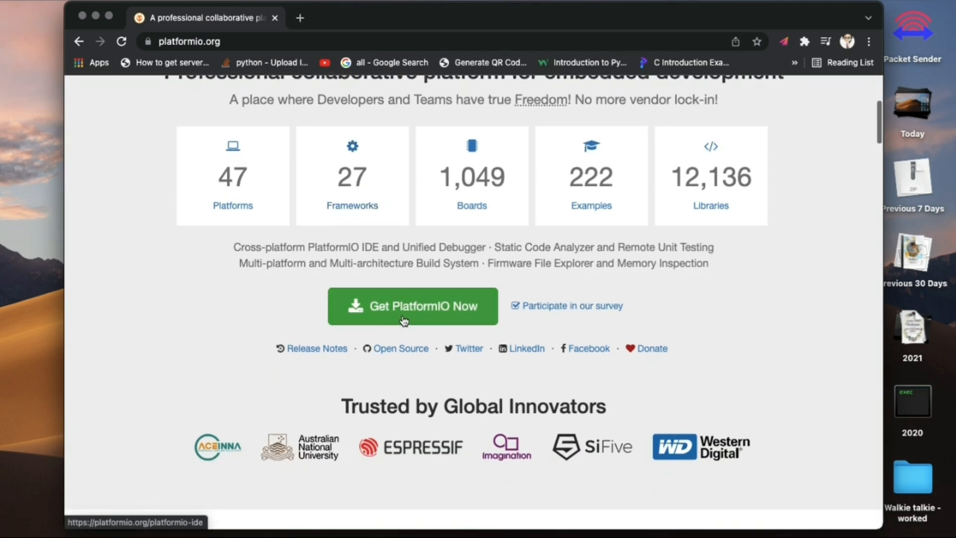
{"action": "left_click", "coordinate": [412, 305]}
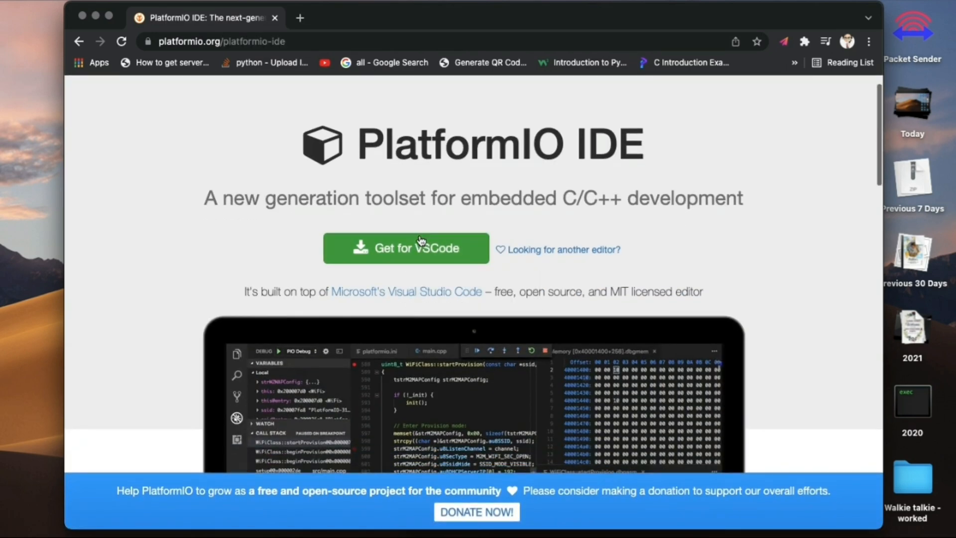
{"action": "left_click", "coordinate": [405, 248]}
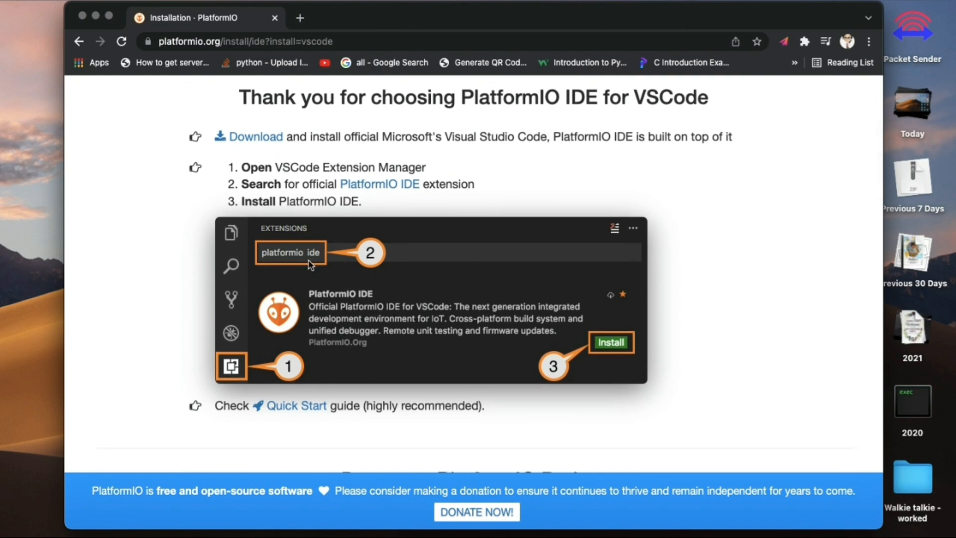
{"action": "scroll", "scroll_direction": "down", "scroll_amount": 3}
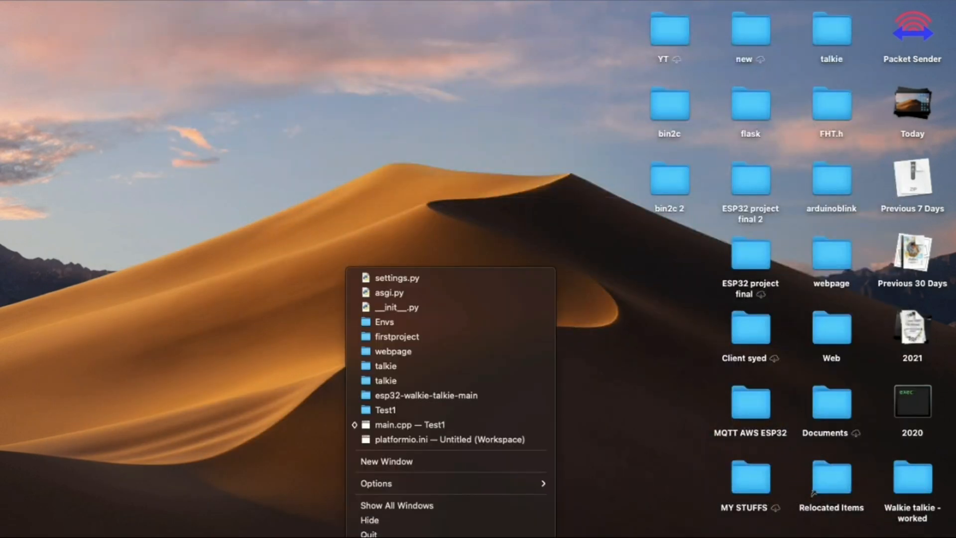
In a new VS Code window, search Extensions for "Platform" and show the PlatformIO IDE extension details
{"action": "left_click", "coordinate": [386, 462]}
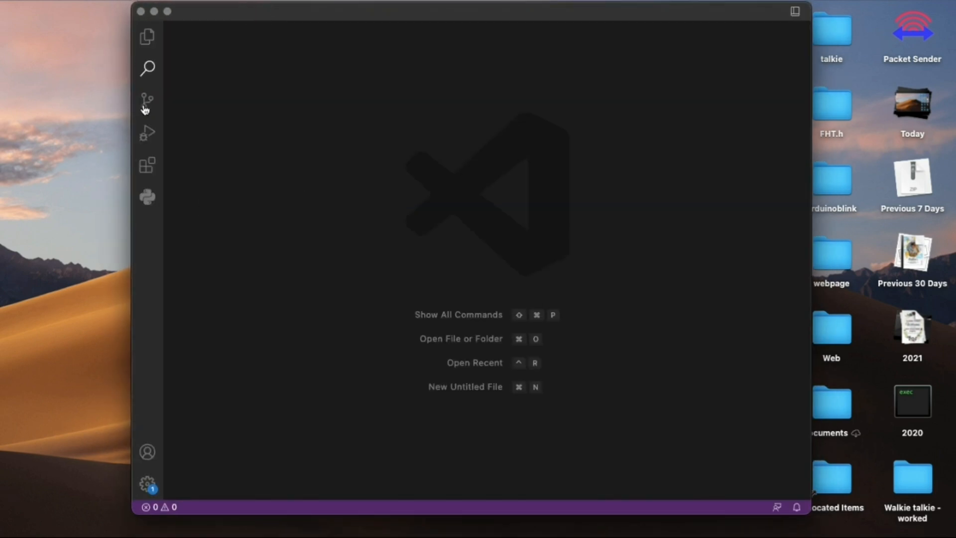
{"action": "mouse_move", "coordinate": [146, 165]}
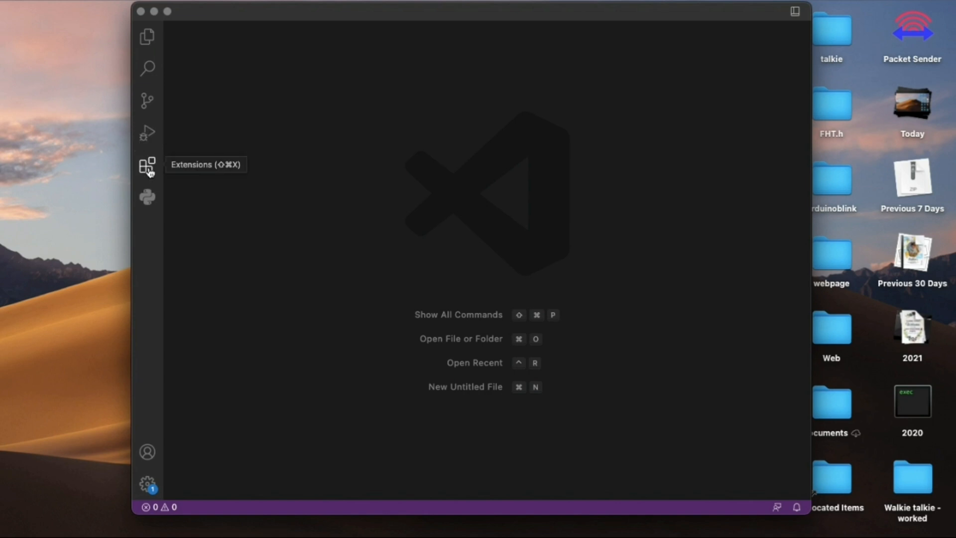
{"action": "left_click", "coordinate": [147, 165]}
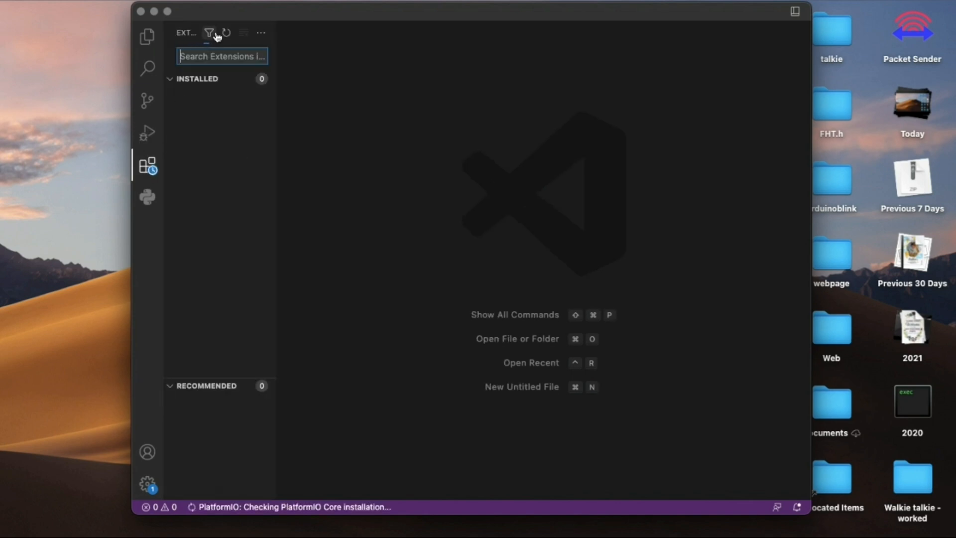
{"action": "type", "text": "Pla"}
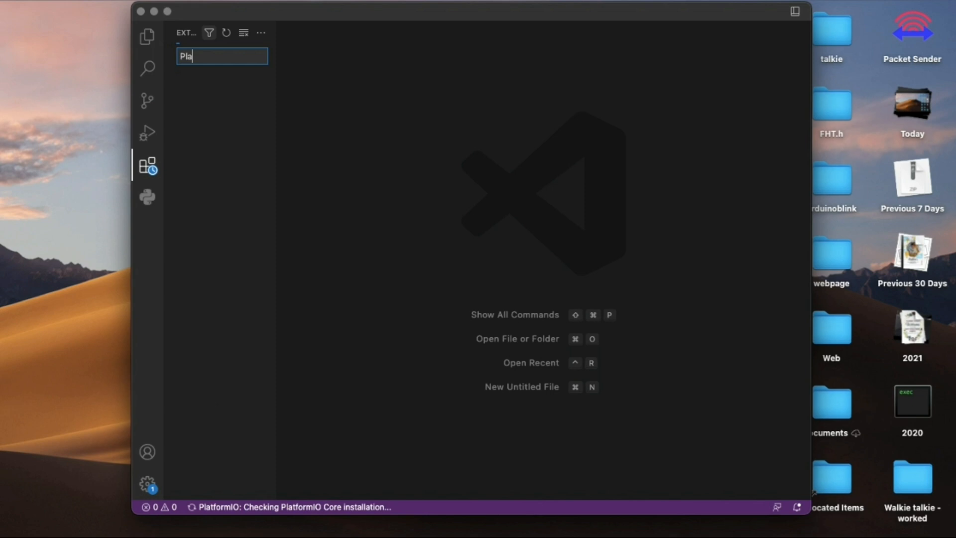
{"action": "type", "text": "tform"}
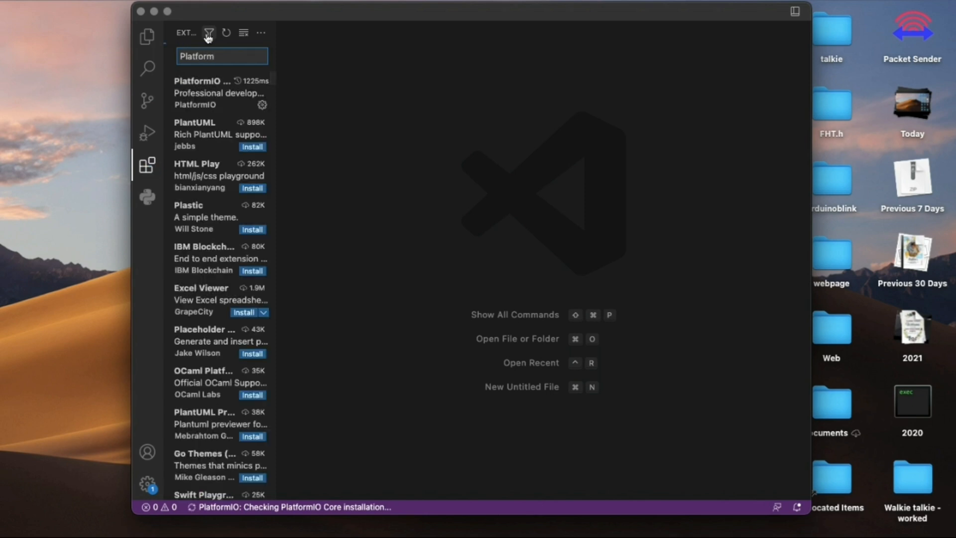
{"action": "left_click", "coordinate": [216, 93]}
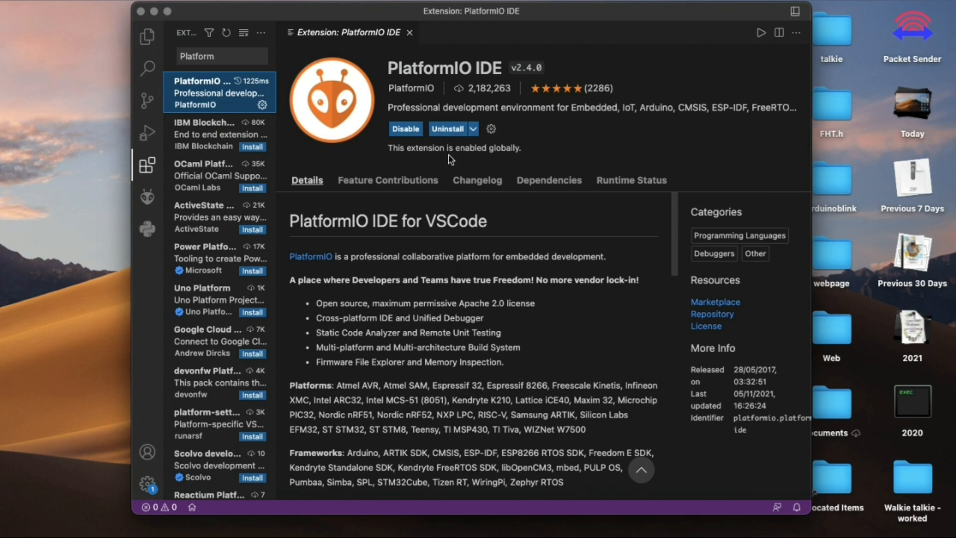
{"action": "mouse_move", "coordinate": [403, 51]}
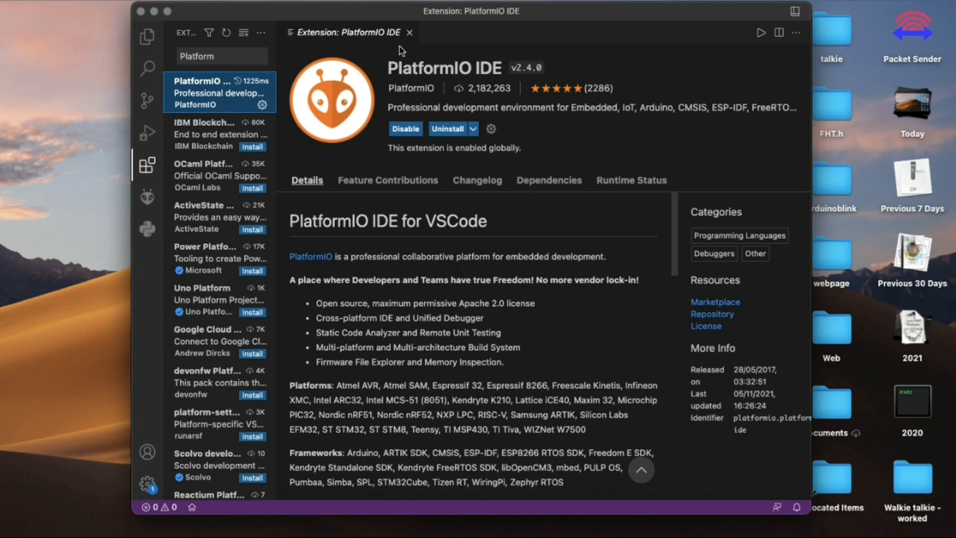
{"action": "mouse_move", "coordinate": [148, 198]}
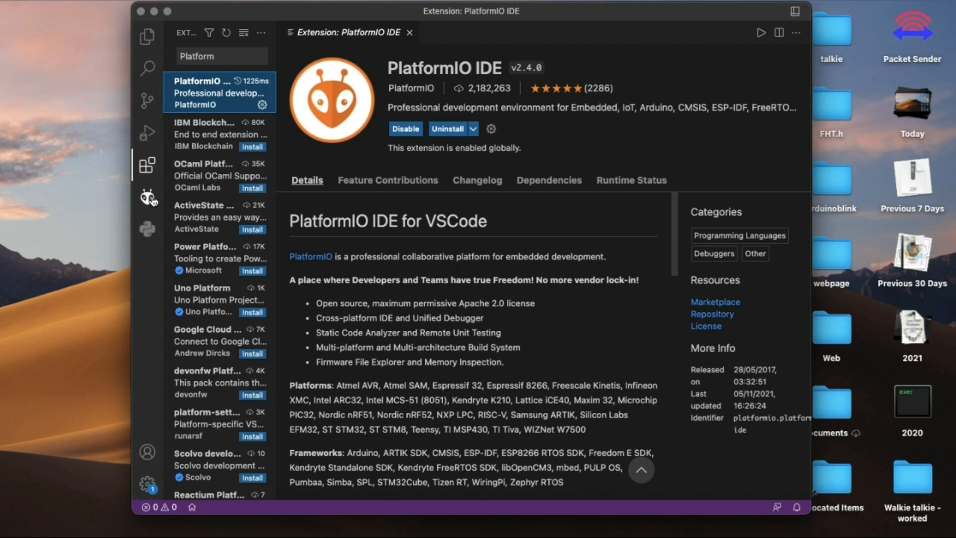
Open PlatformIO Home from the PlatformIO activity bar quick access
{"action": "left_click", "coordinate": [148, 197]}
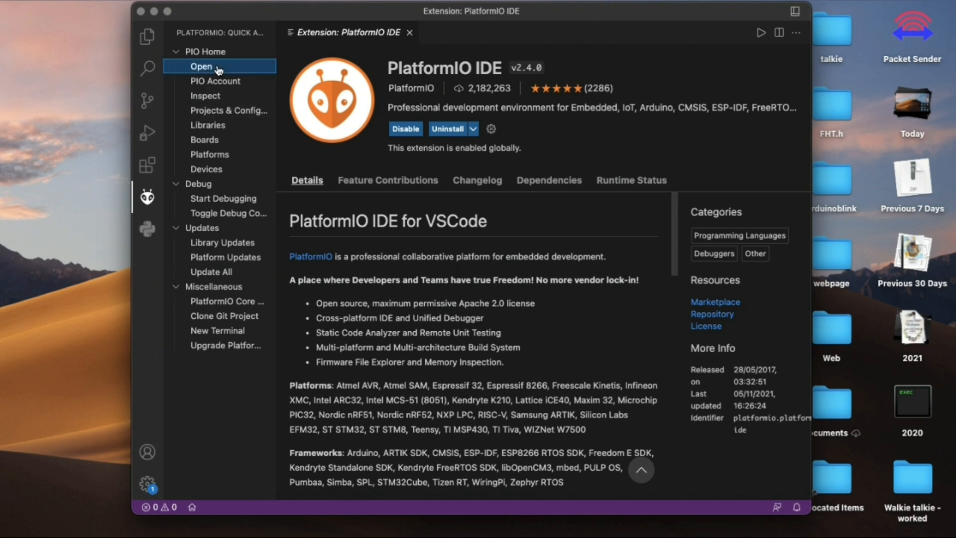
{"action": "left_click", "coordinate": [201, 66]}
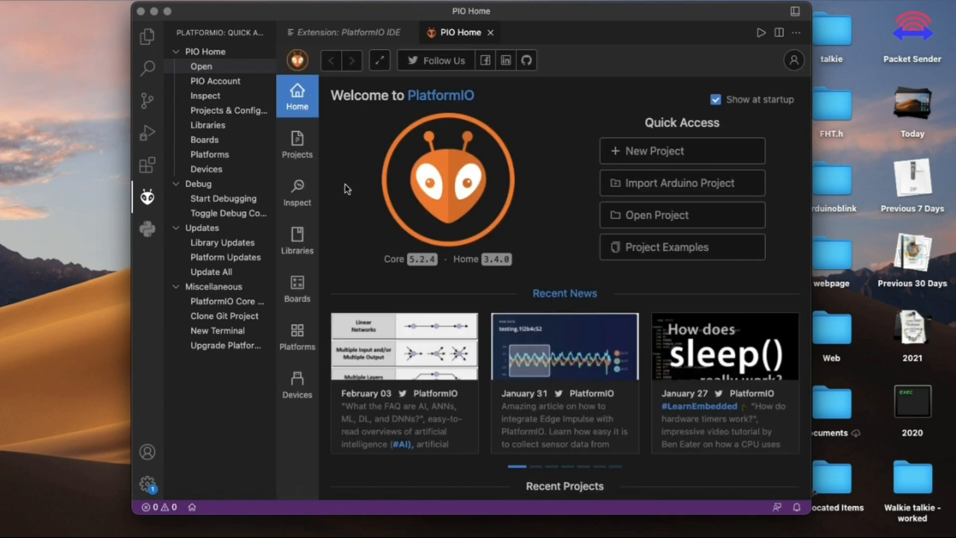
{"action": "mouse_move", "coordinate": [831, 177]}
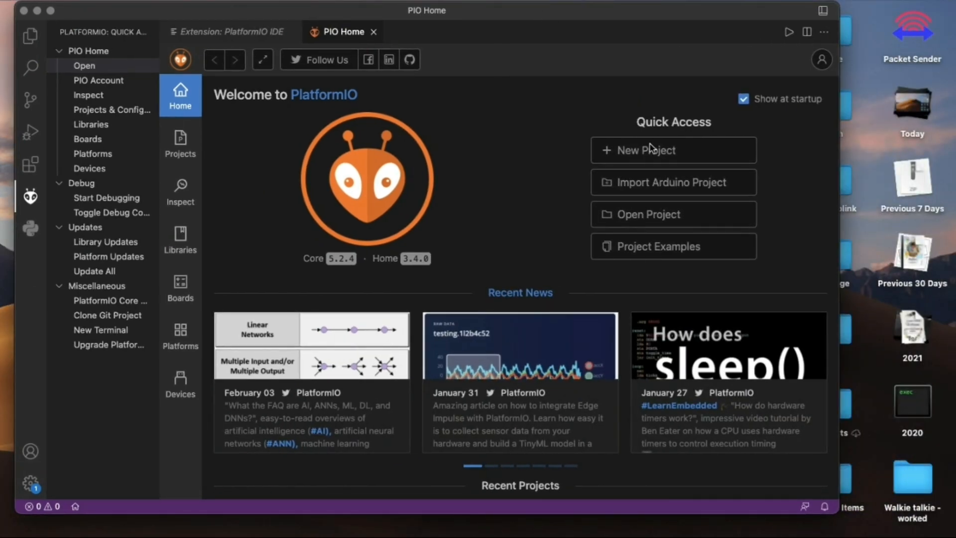
Start a new PlatformIO project named Test2 with Arduino Nano ATmega328 as the board
{"action": "left_click", "coordinate": [646, 151]}
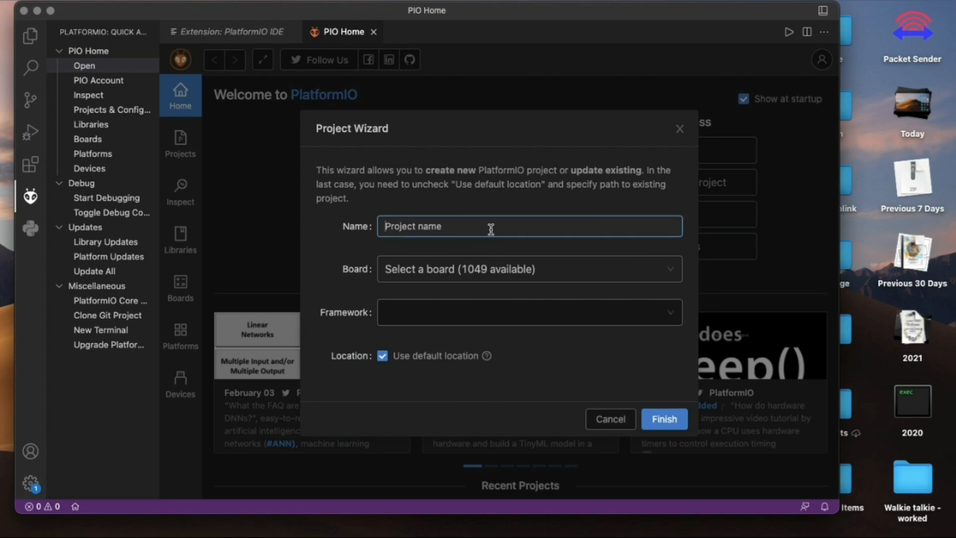
{"action": "type", "text": "Test2"}
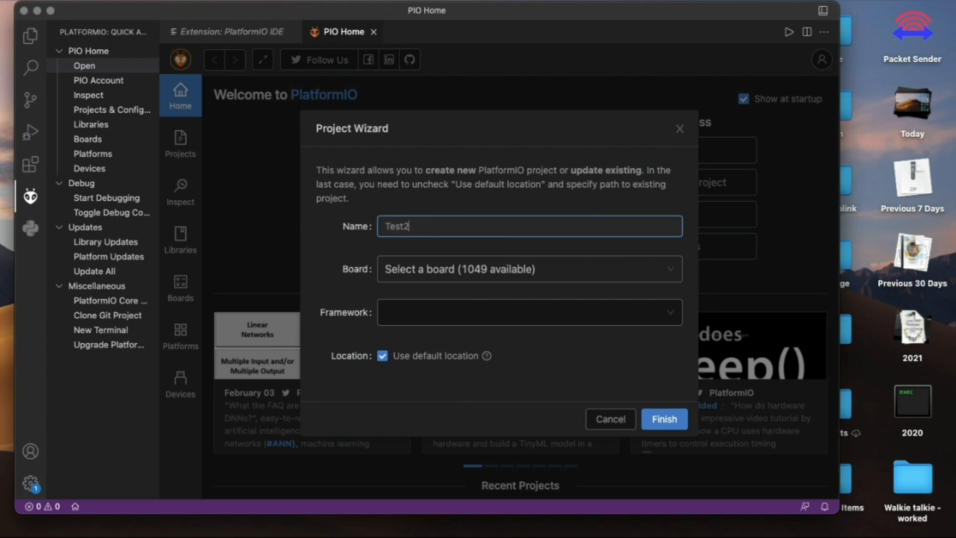
{"action": "mouse_move", "coordinate": [539, 275]}
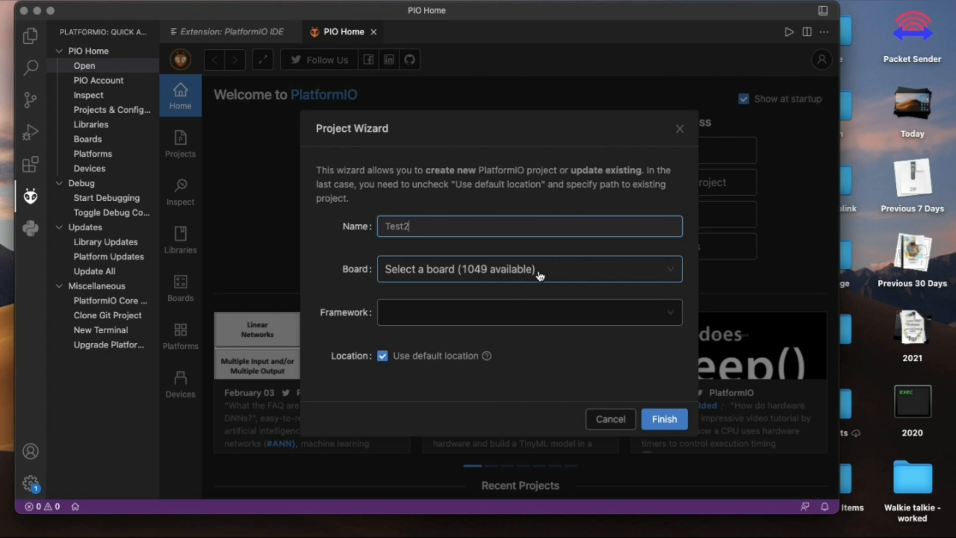
{"action": "left_click", "coordinate": [528, 269]}
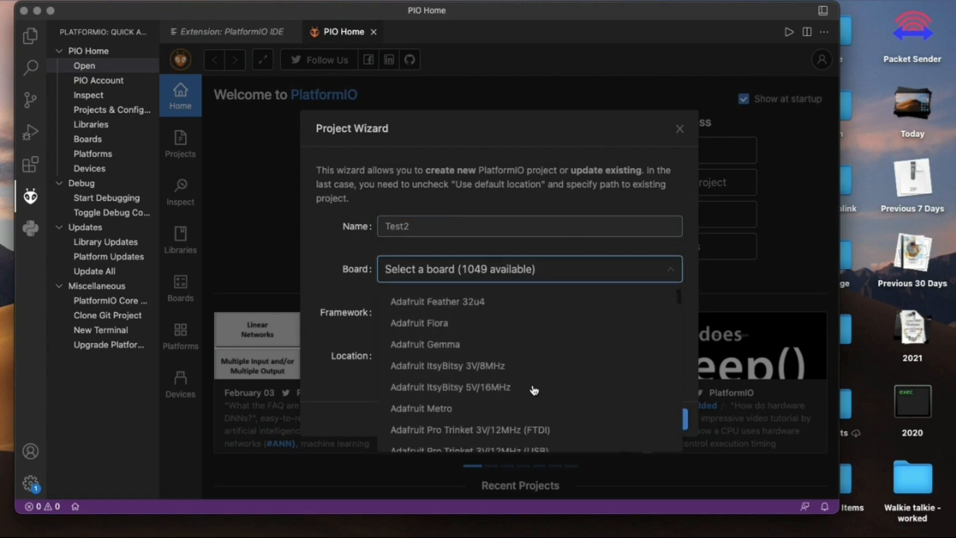
{"action": "scroll", "scroll_direction": "down", "scroll_amount": 3}
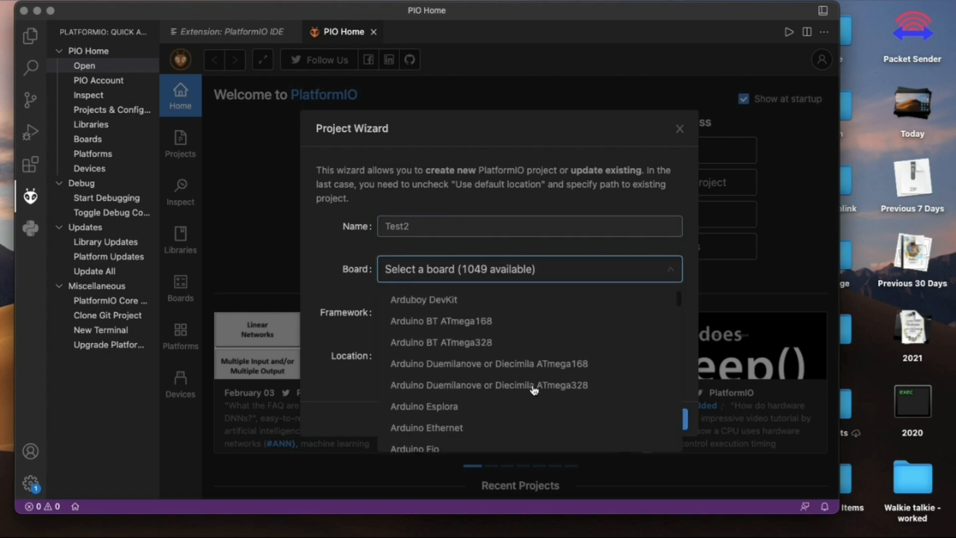
{"action": "scroll", "scroll_direction": "down", "scroll_amount": 3}
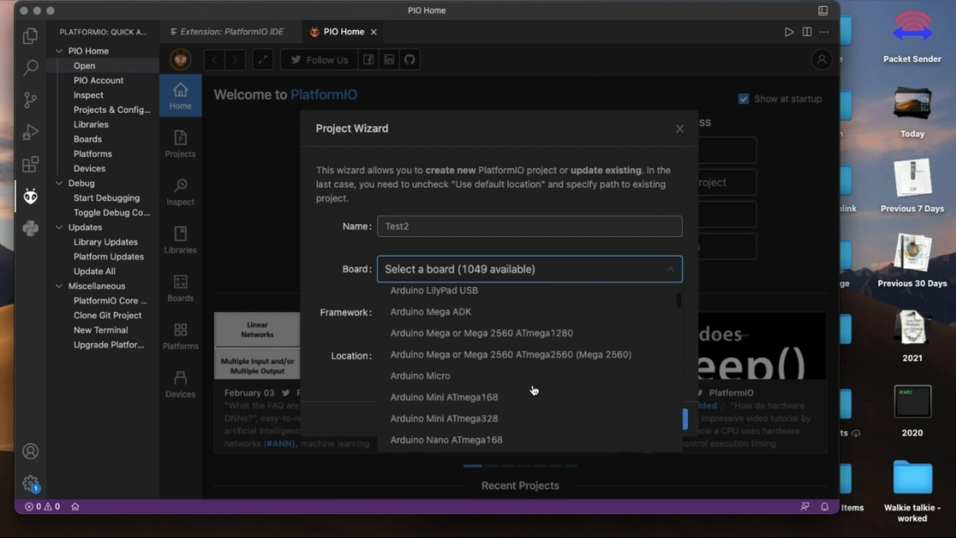
{"action": "scroll", "scroll_direction": "down", "scroll_amount": 3}
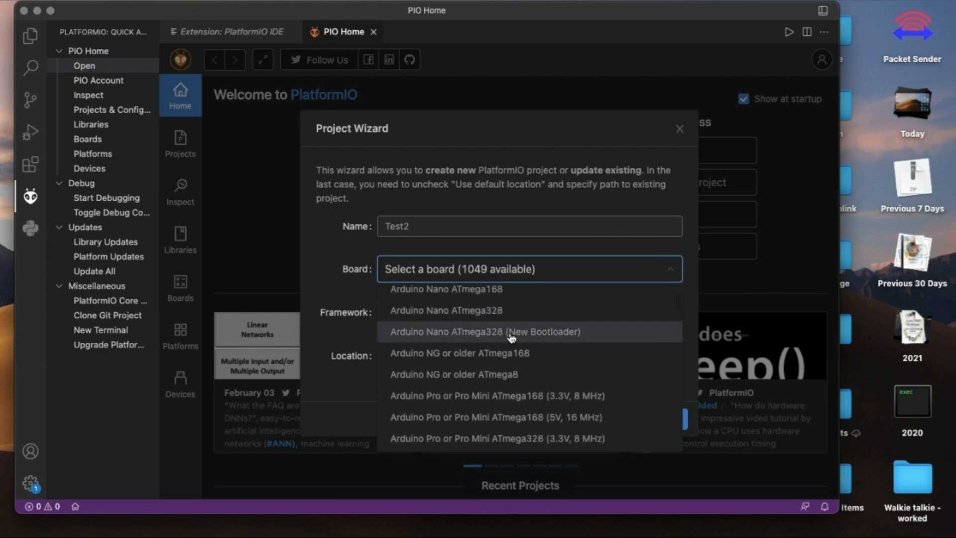
{"action": "left_click", "coordinate": [446, 310]}
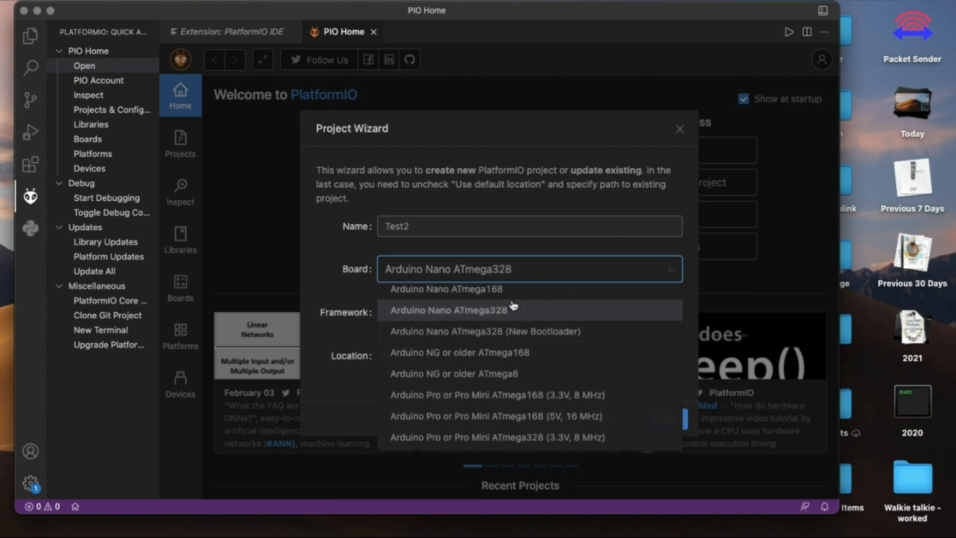
{"action": "left_click", "coordinate": [451, 310]}
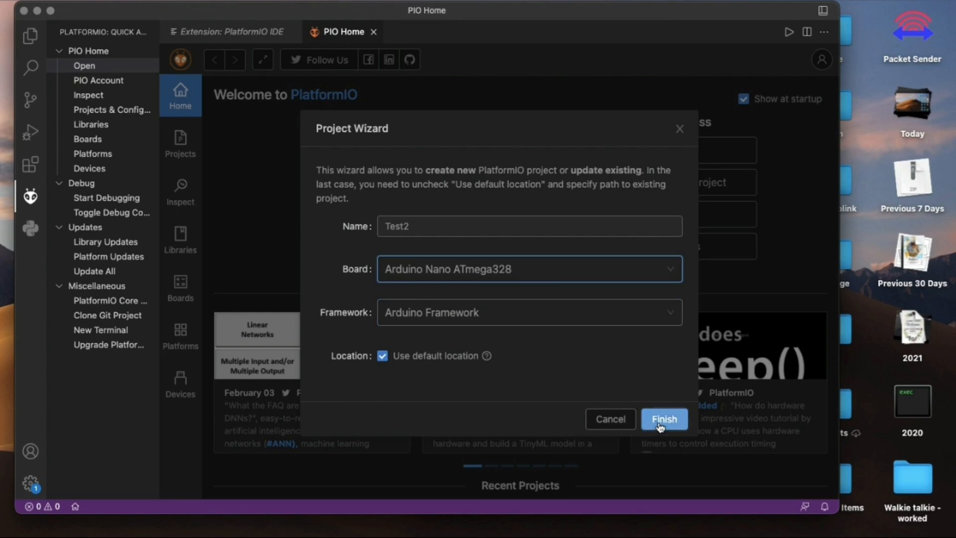
Finish creating the Test2 project and trust the authors of its folder
{"action": "left_click", "coordinate": [663, 419]}
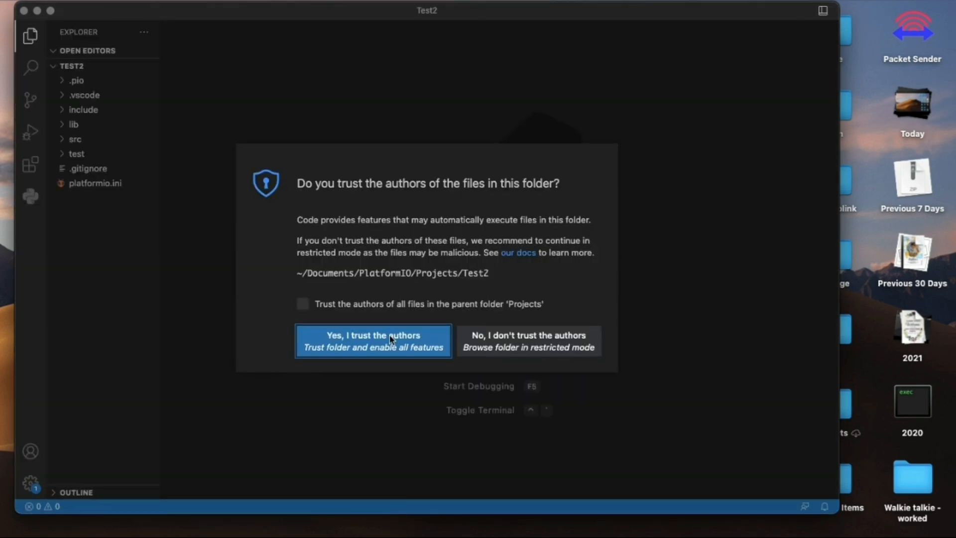
{"action": "left_click", "coordinate": [373, 340]}
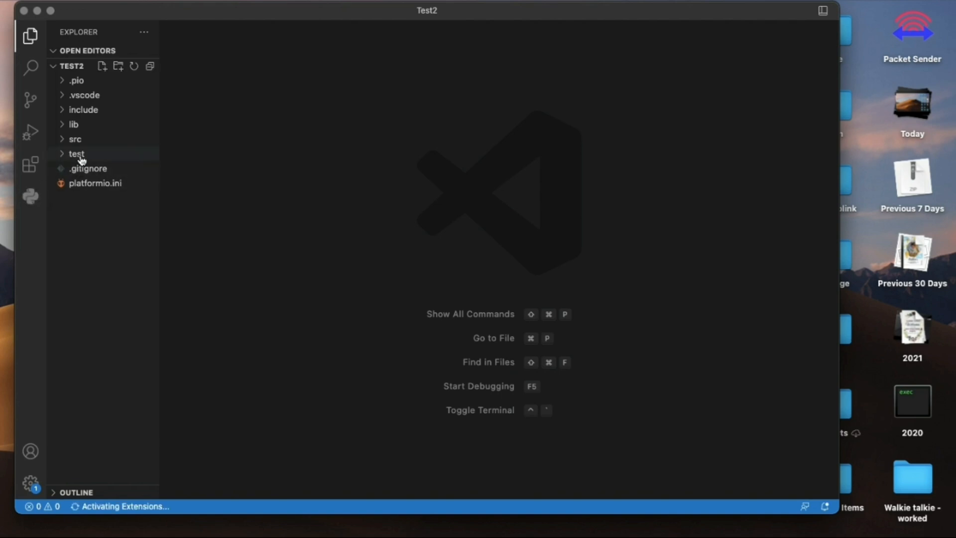
View platformio.ini, then expand src and open main.cpp in the editor
{"action": "left_click", "coordinate": [95, 183]}
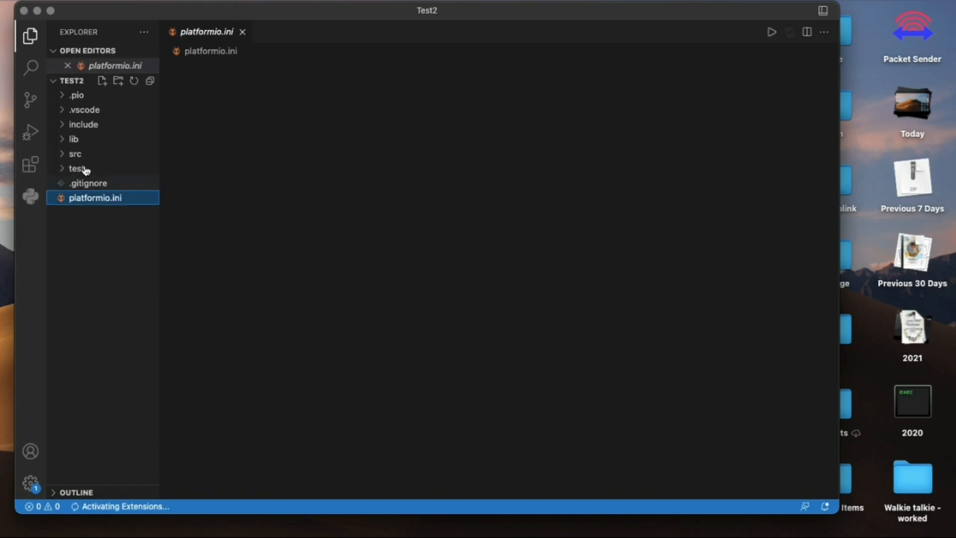
{"action": "left_click", "coordinate": [95, 197]}
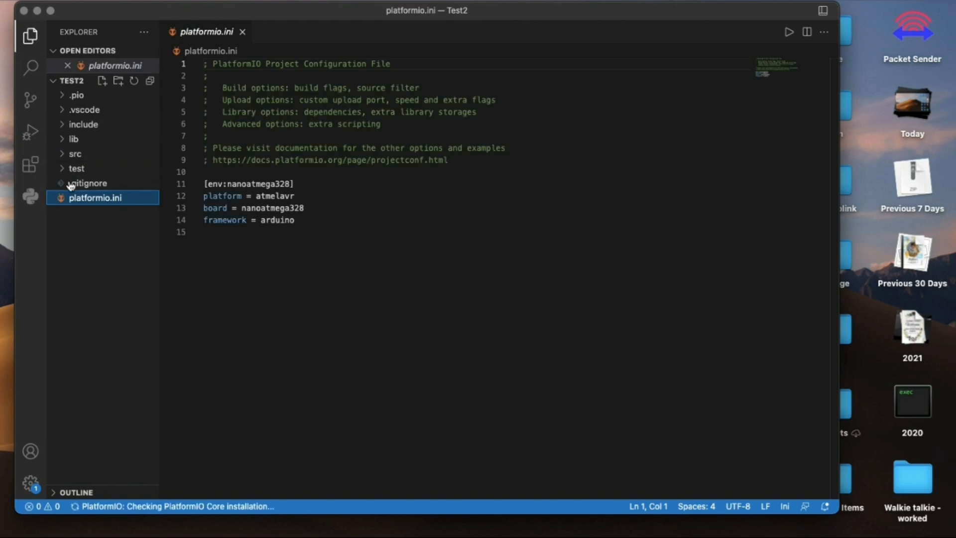
{"action": "left_click", "coordinate": [74, 154]}
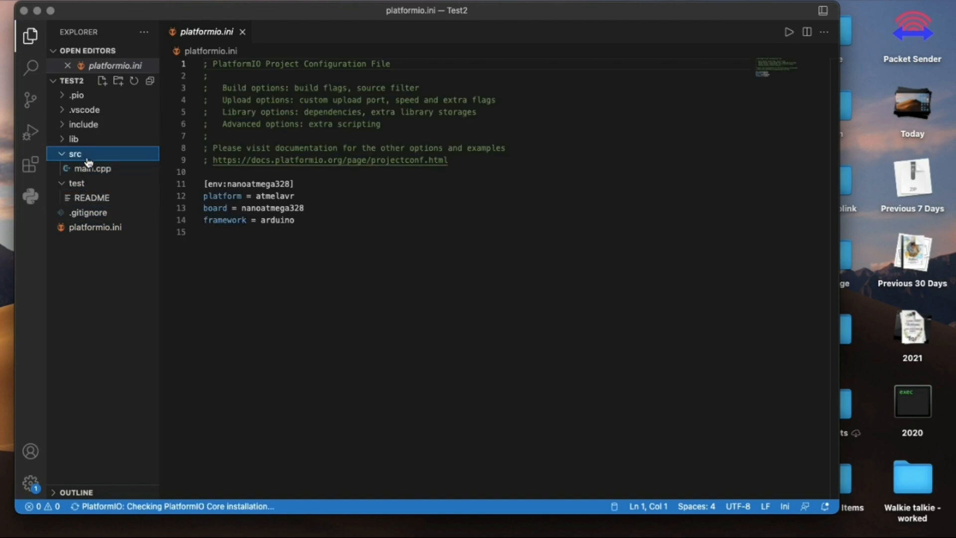
{"action": "left_click", "coordinate": [92, 168]}
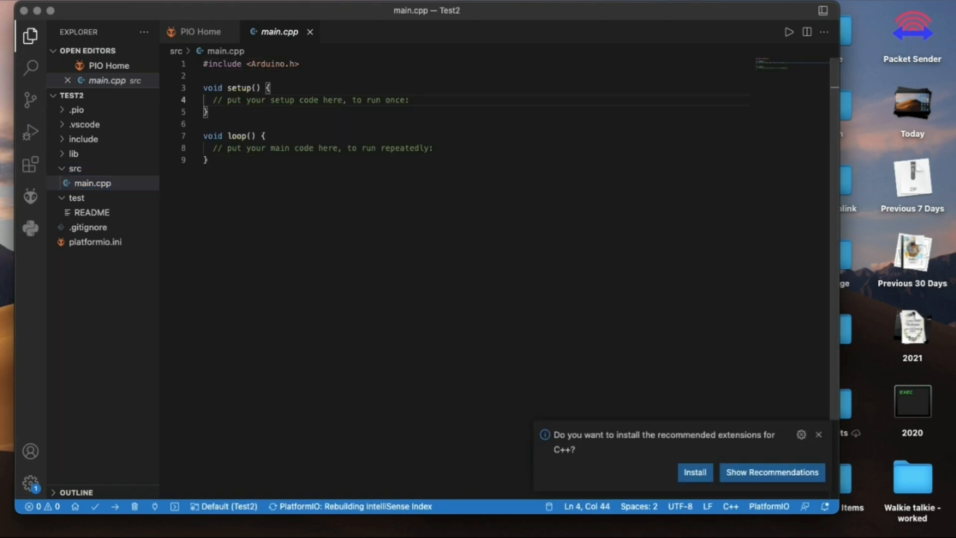
Add Serial.begin(115200); inside setup() and move the cursor into loop()
{"action": "type", "text": "Seri"}
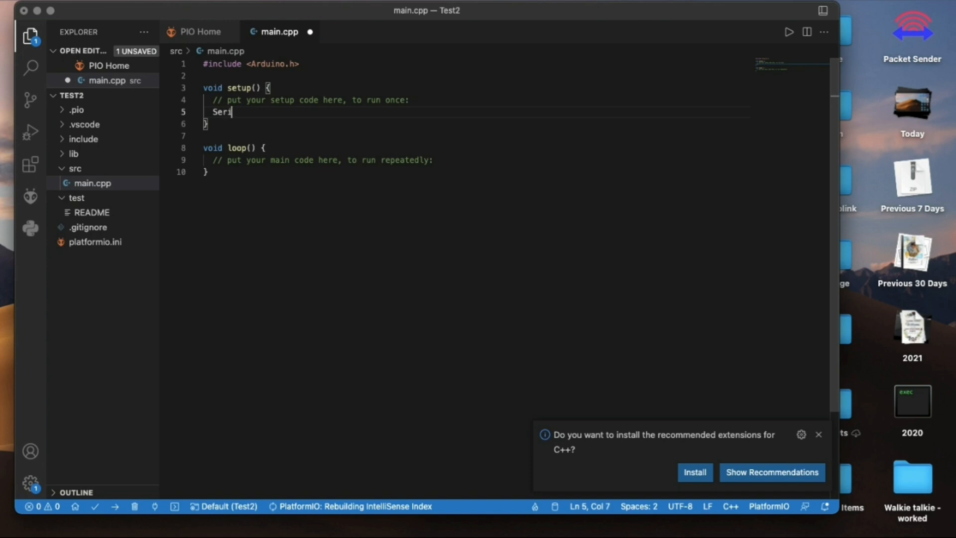
{"action": "type", "text": "al.m"}
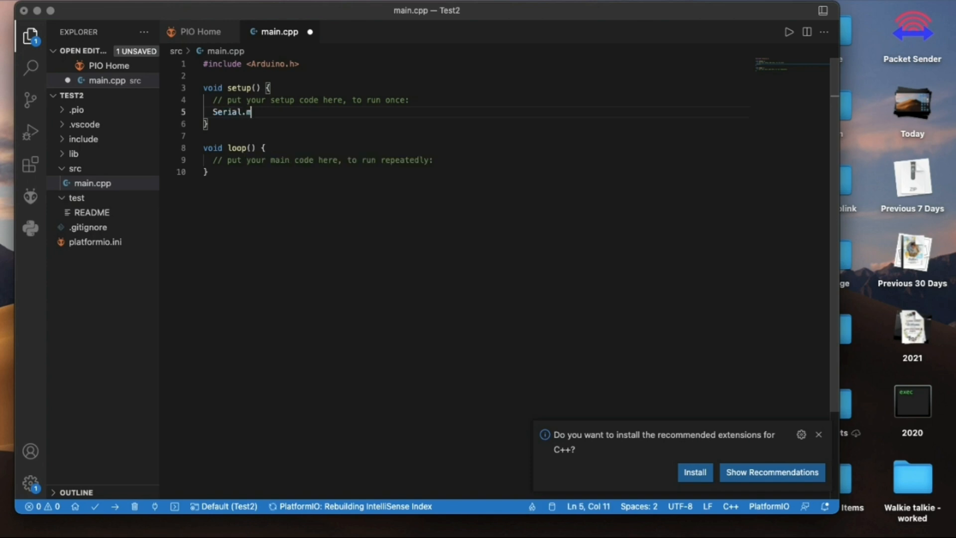
{"action": "type", "text": "begin("}
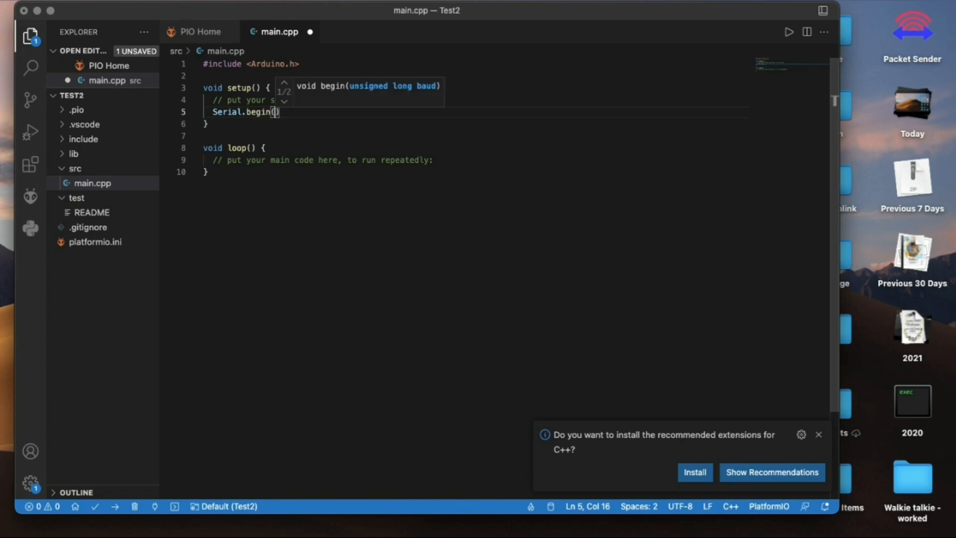
{"action": "type", "text": "1152"}
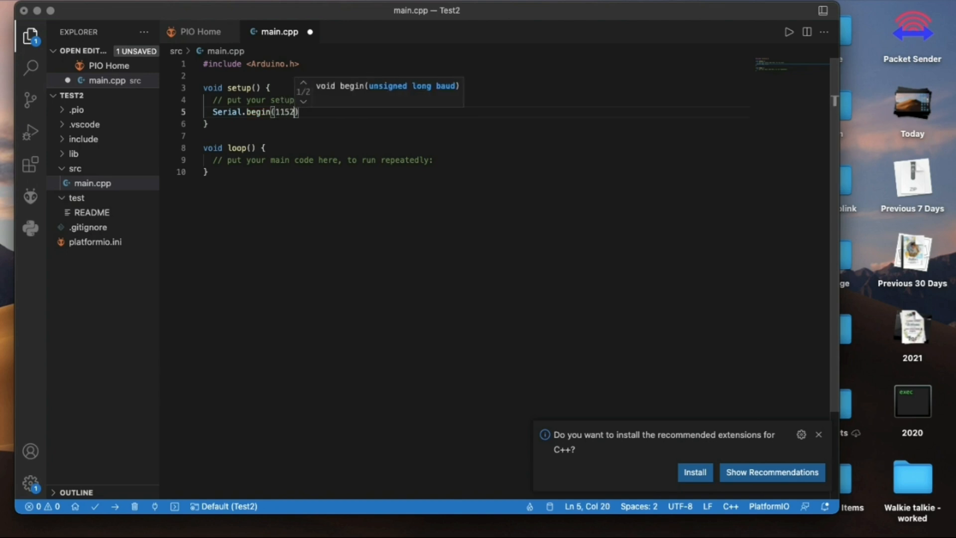
{"action": "type", "text": "00"}
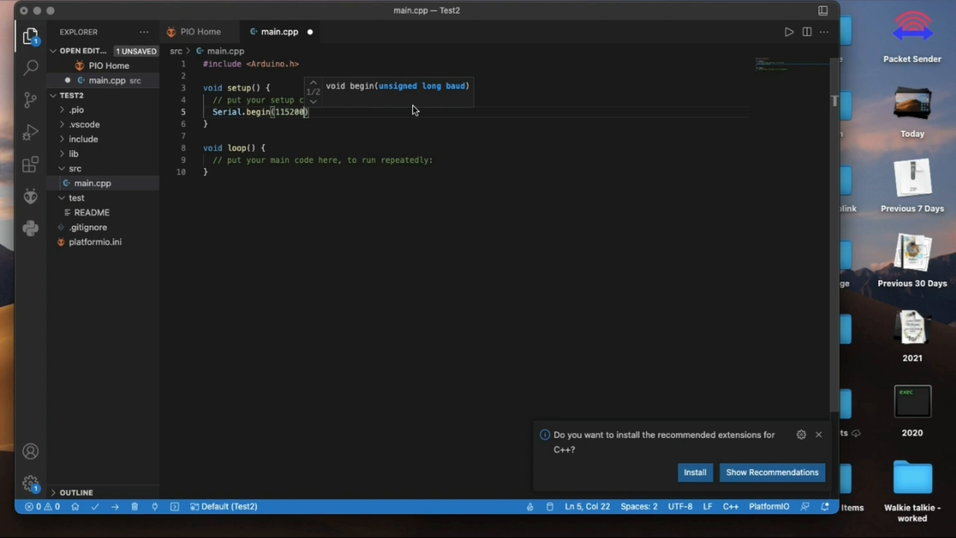
{"action": "type", "text": ";"}
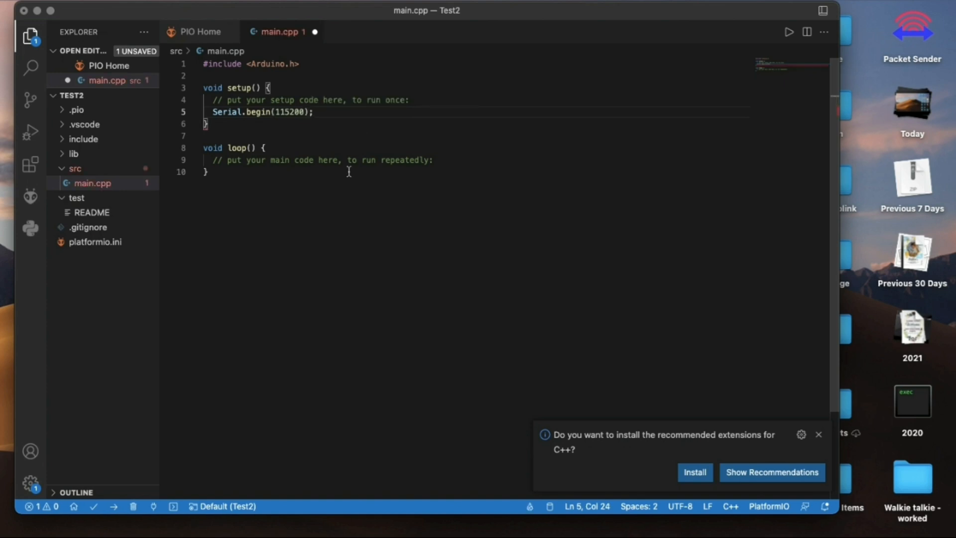
{"action": "left_click", "coordinate": [431, 159]}
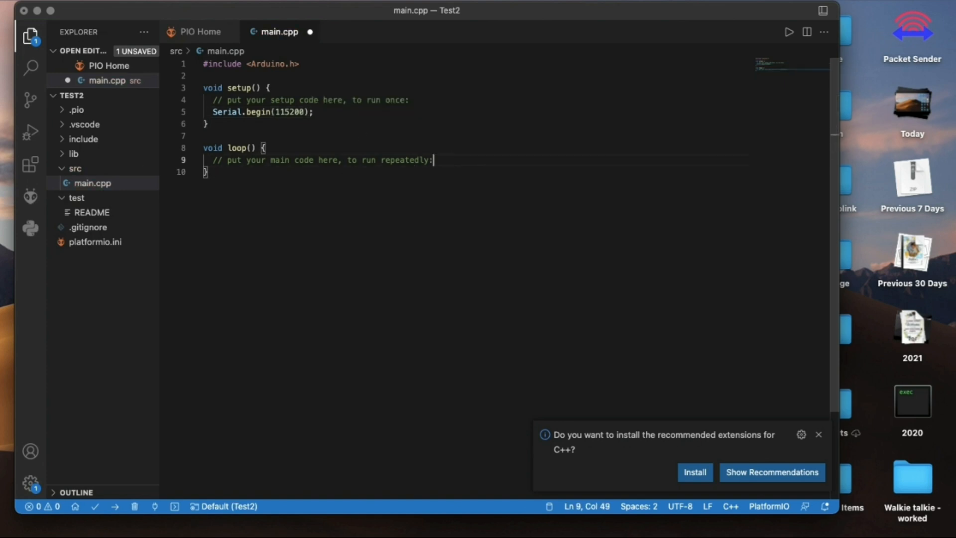
Add Serial.println("Hi Pigirl"); and delay(1000); inside loop()
{"action": "type", "text": "Sera"}
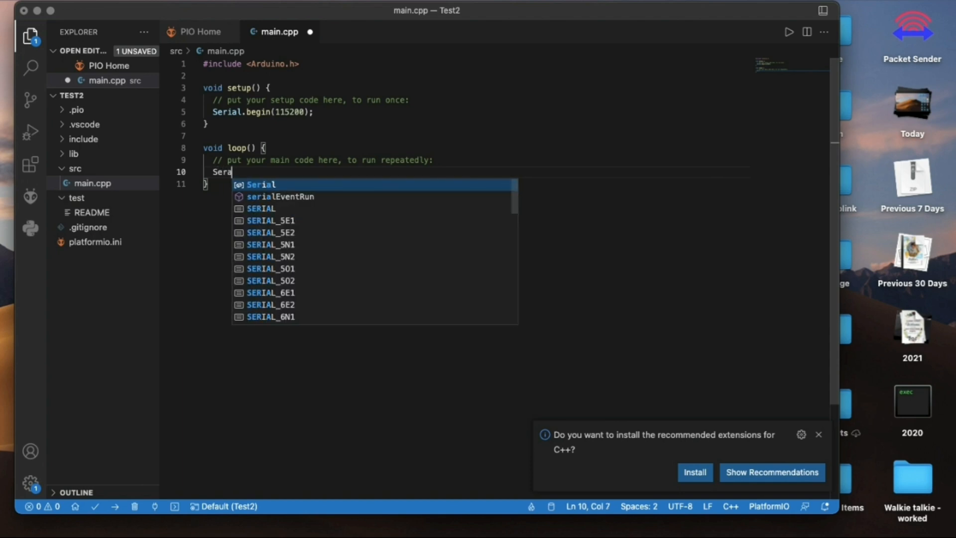
{"action": "type", "text": "il."}
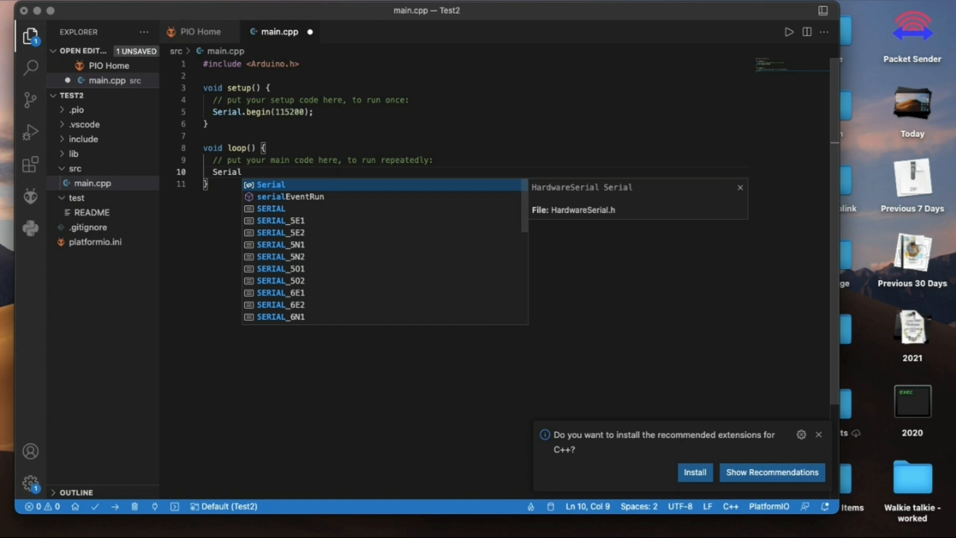
{"action": "type", "text": ".println(\""}
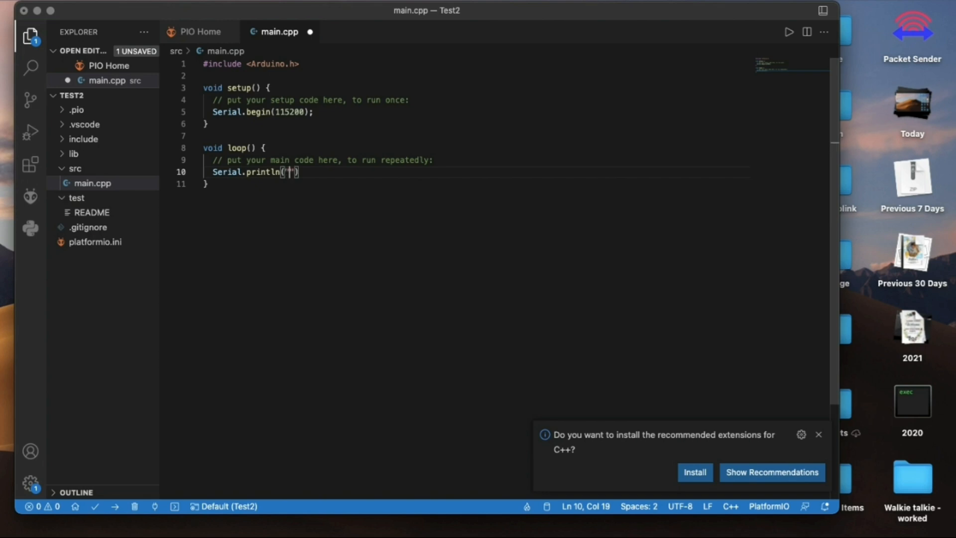
{"action": "type", "text": "Hi"}
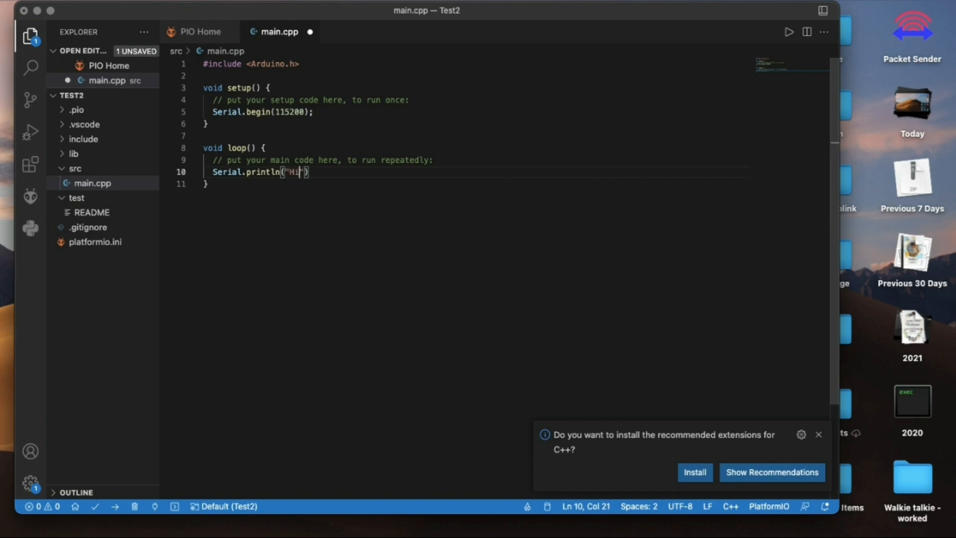
{"action": "type", "text": "Pi"}
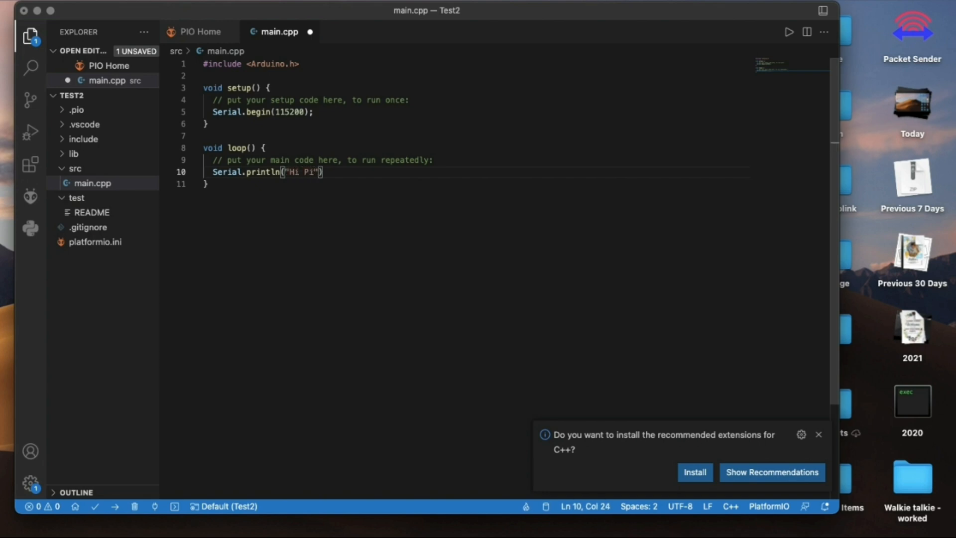
{"action": "type", "text": "girl"}
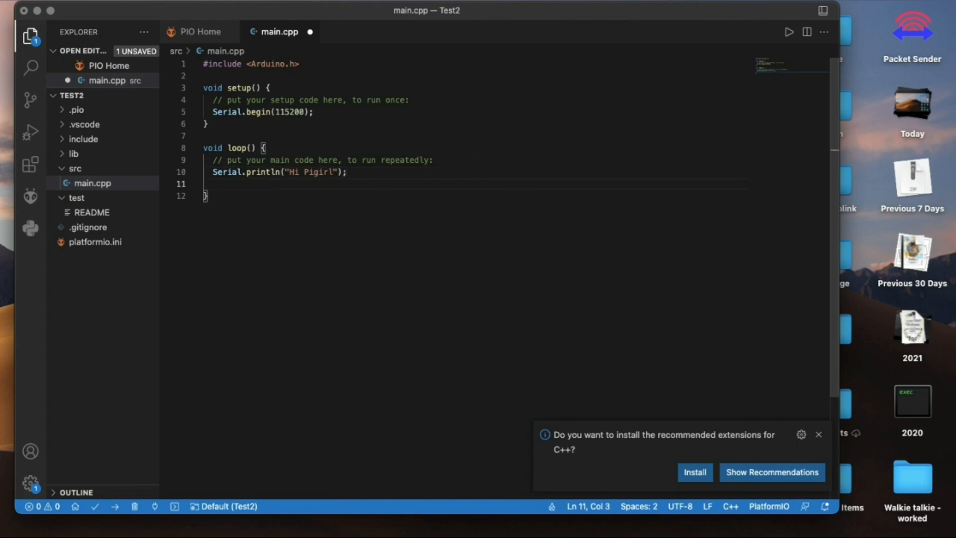
{"action": "type", "text": "dealy"}
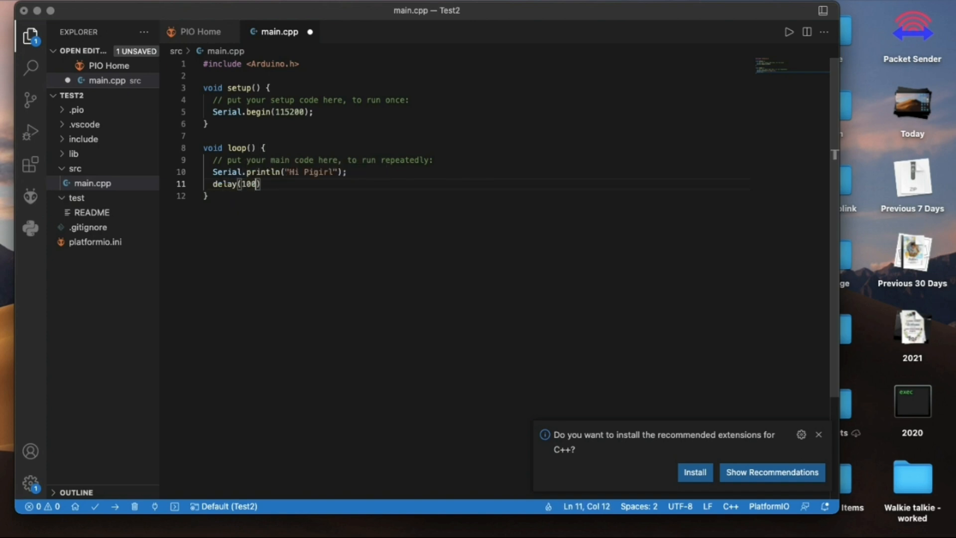
{"action": "type", "text": "0"}
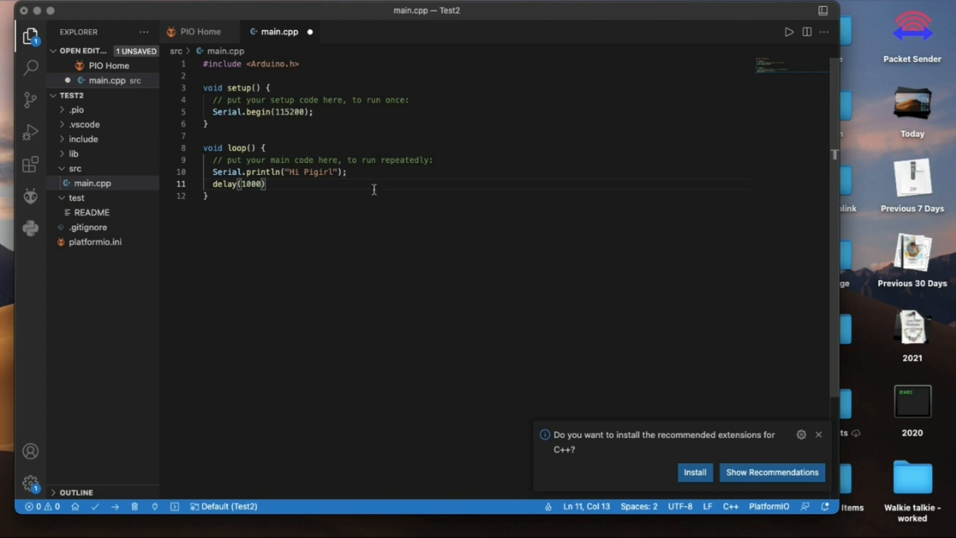
{"action": "type", "text": ";"}
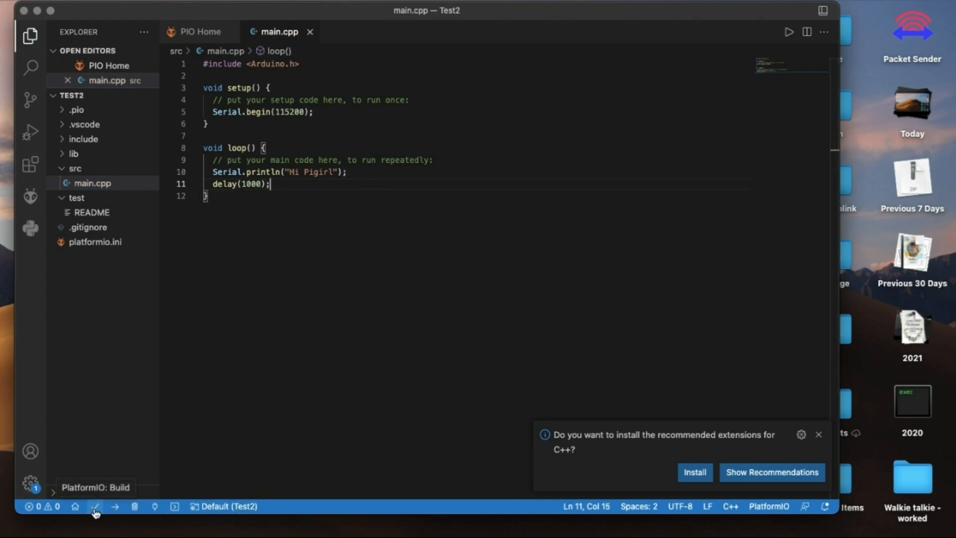
Build the project from the status bar and reopen platformio.ini
{"action": "left_click", "coordinate": [95, 506]}
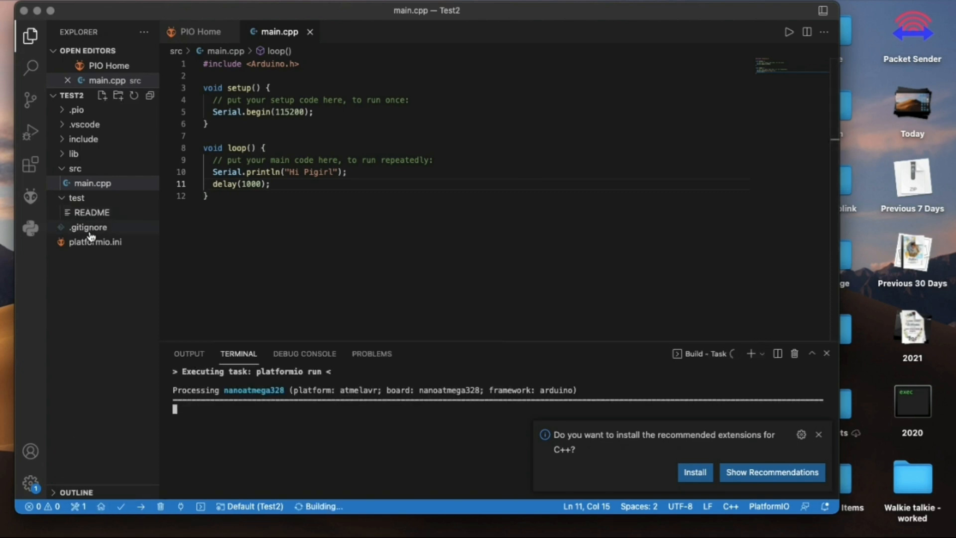
{"action": "left_click", "coordinate": [96, 242]}
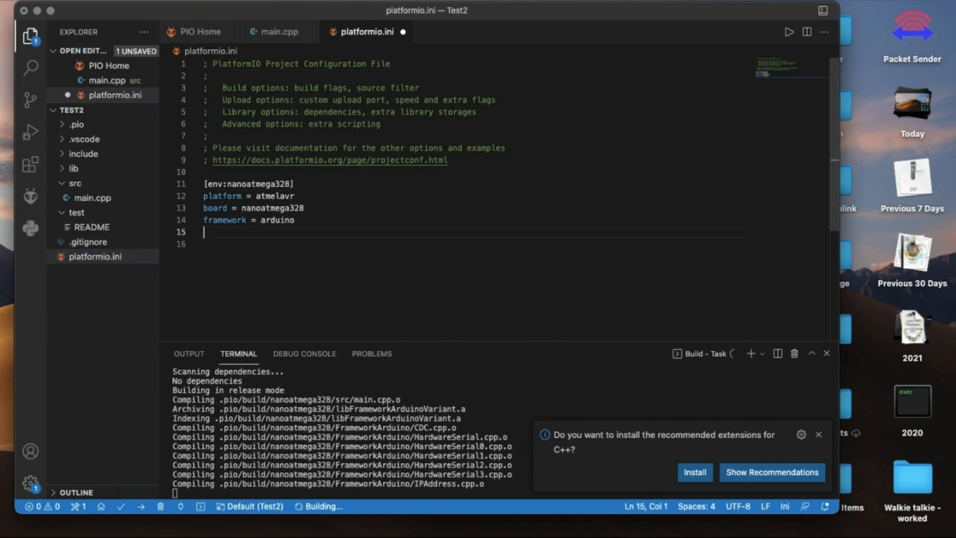
Add monitor_speed = 115200 under [env:nanoatmega328] in platformio.ini
{"action": "type", "text": "mon"}
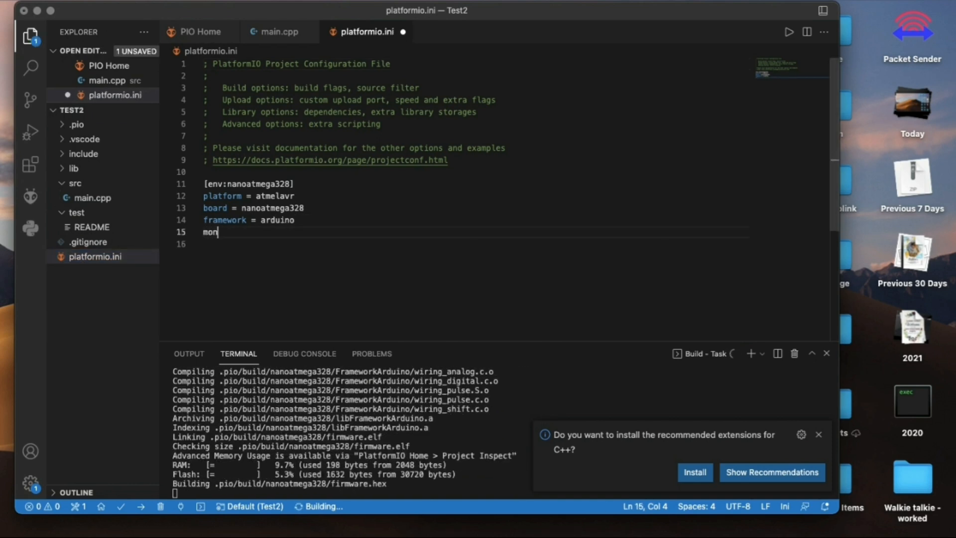
{"action": "type", "text": "itor_speed"}
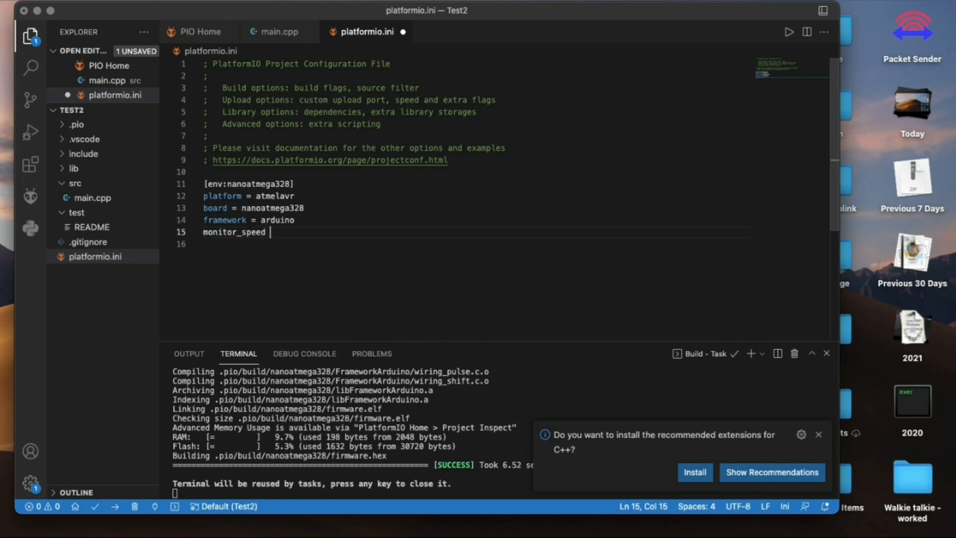
{"action": "type", "text": "= 11"}
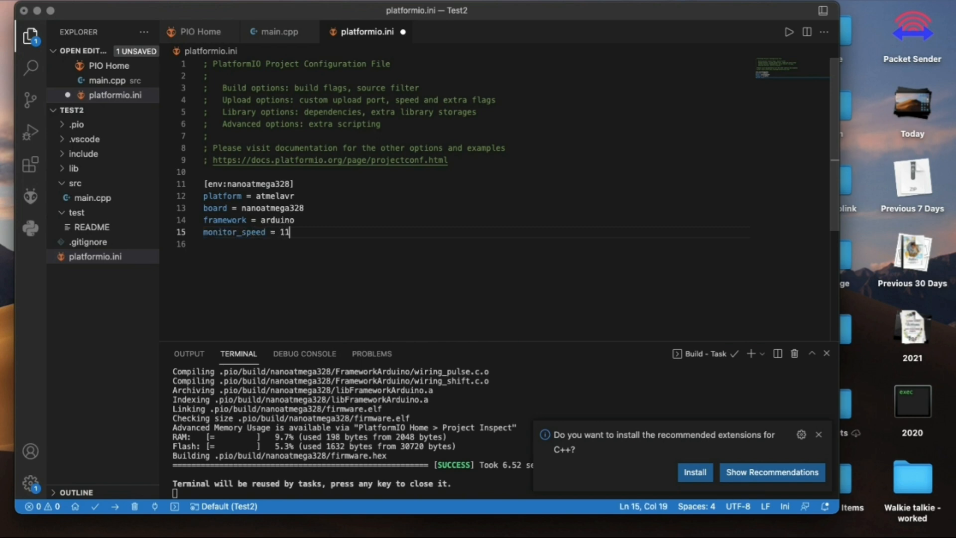
{"action": "type", "text": "5200"}
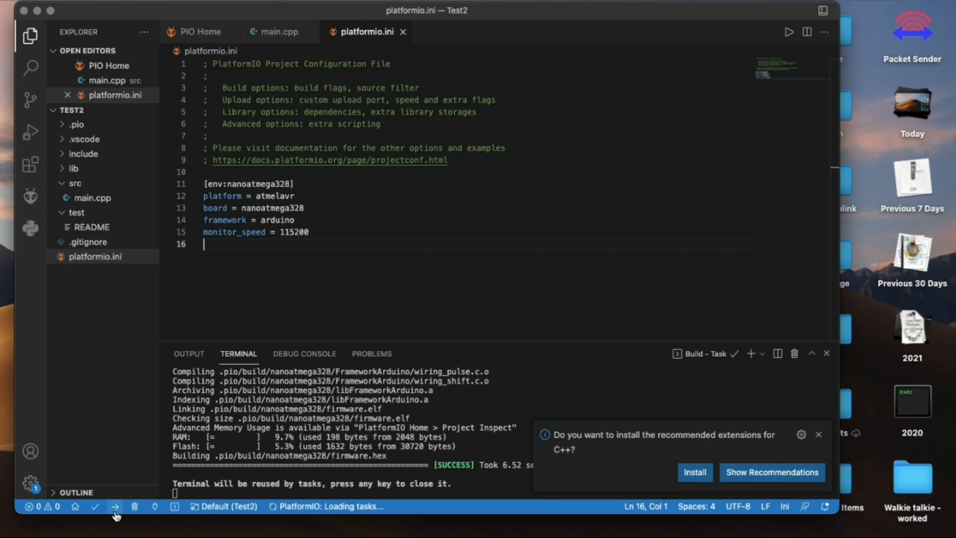
{"action": "mouse_move", "coordinate": [116, 507]}
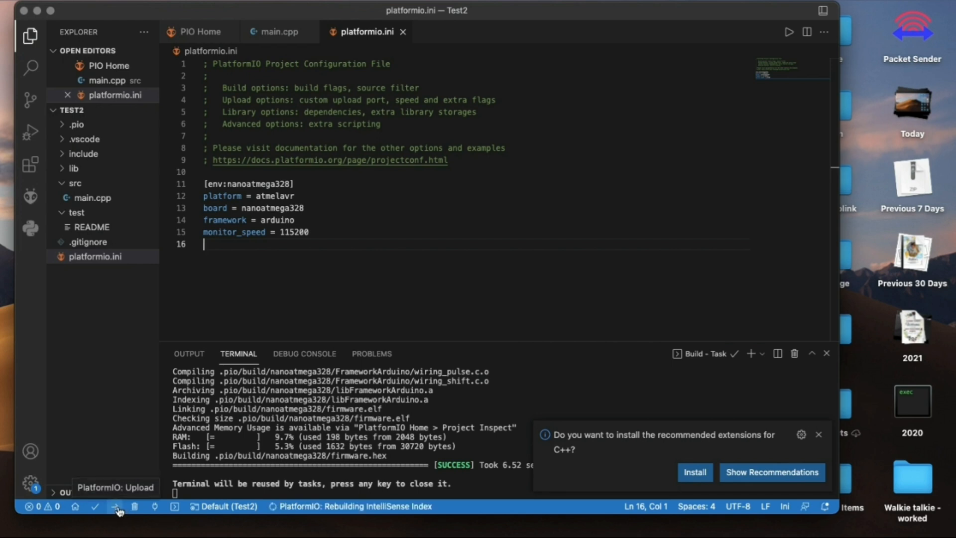
Upload the built firmware to the Nano, with avrdude verifying 1632 bytes of flash successfully
{"action": "left_click", "coordinate": [116, 507]}
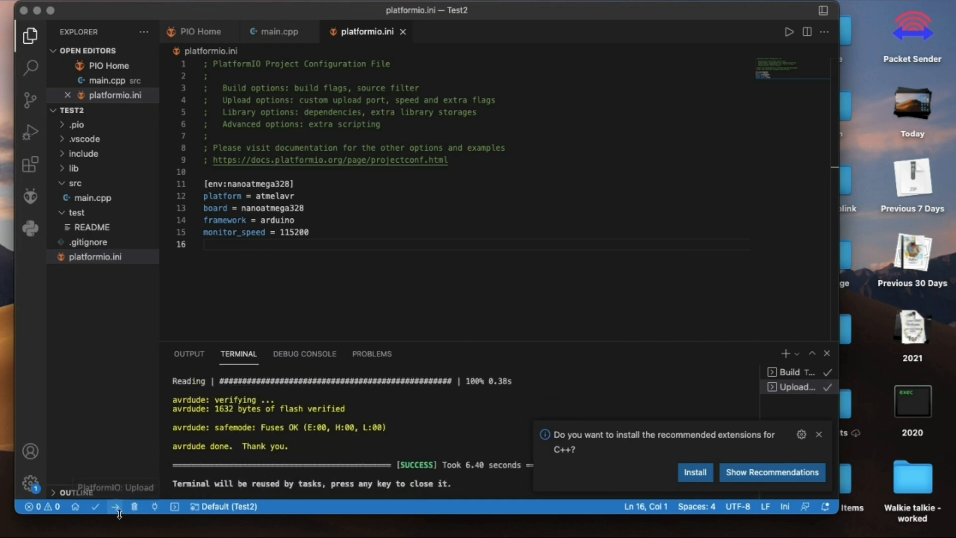
{"action": "mouse_move", "coordinate": [155, 508]}
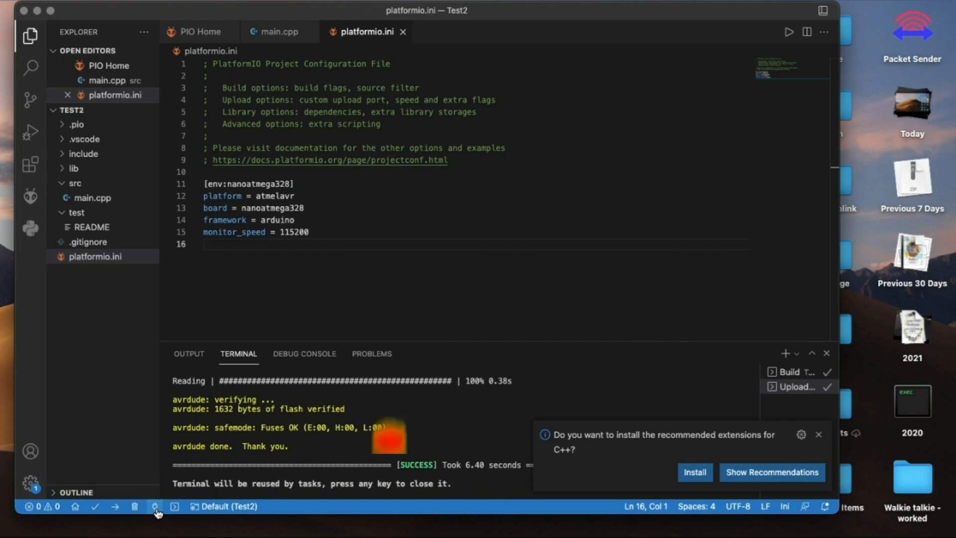